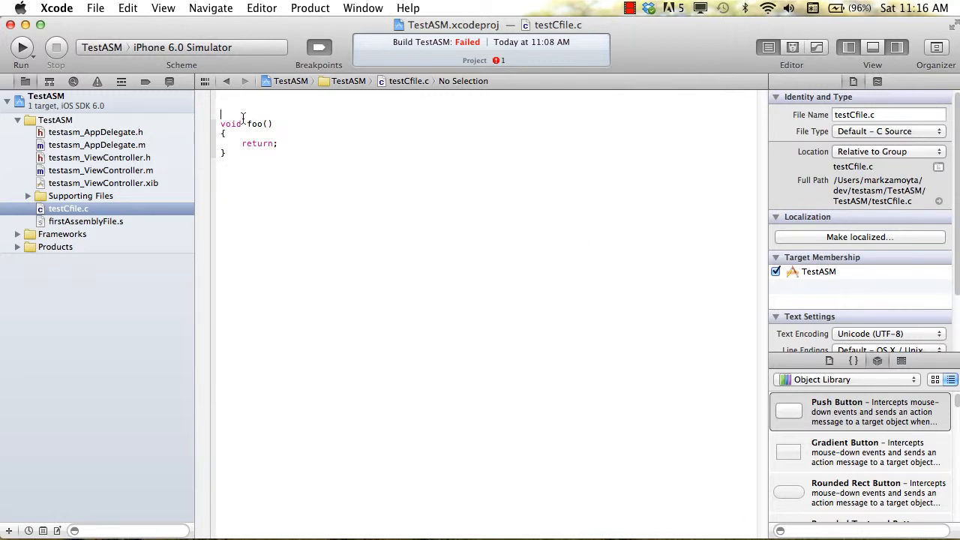
- Check this Mac's hardware and OS details in About This Mac, then dismiss it
click(21, 9)
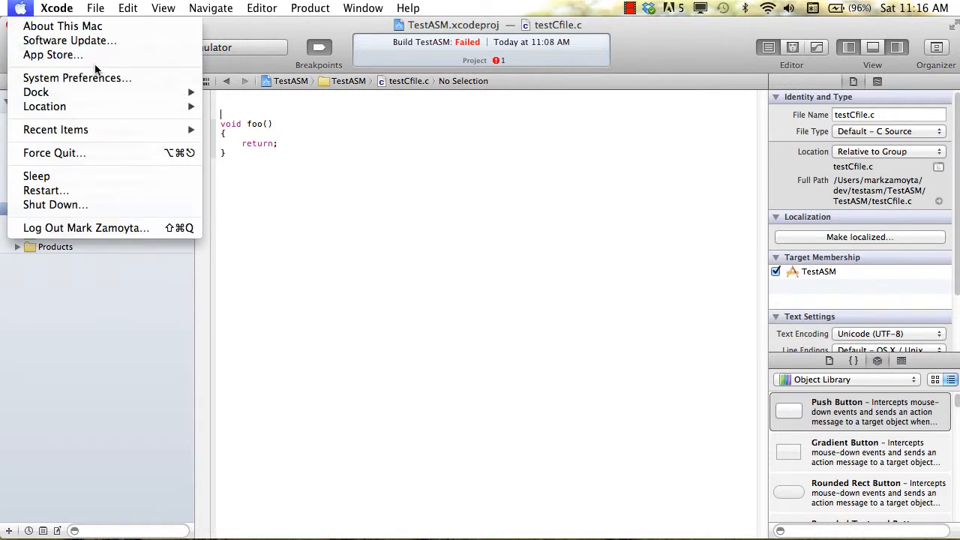
mouse_move(138, 26)
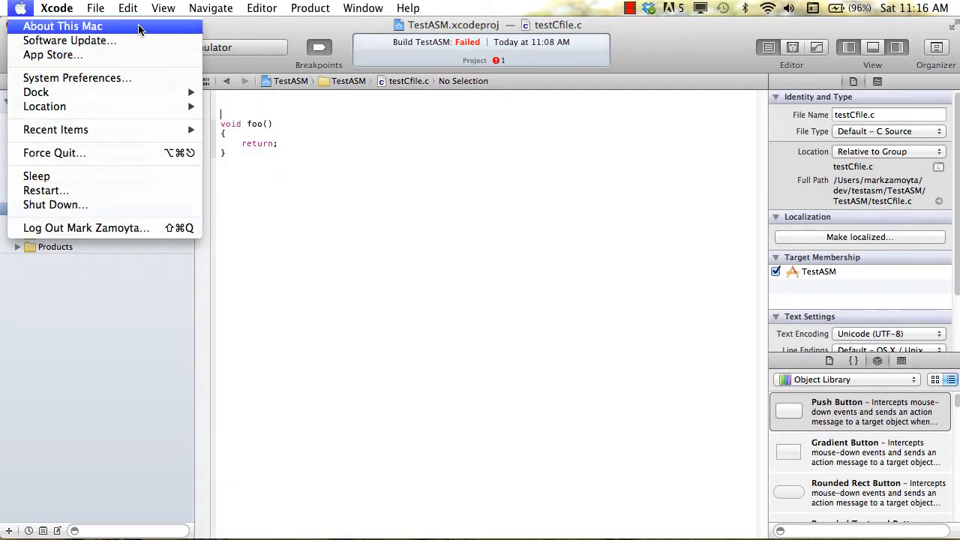
click(66, 25)
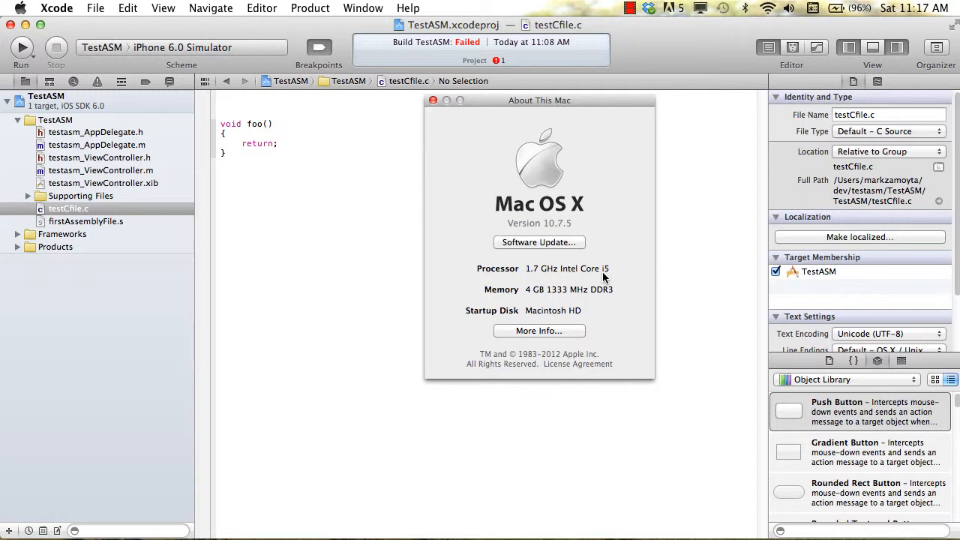
mouse_move(441, 121)
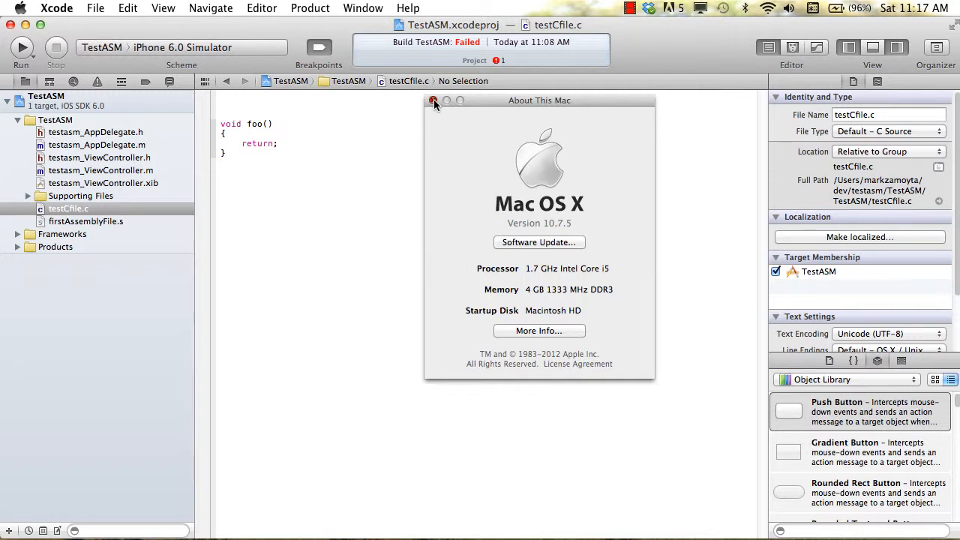
click(433, 102)
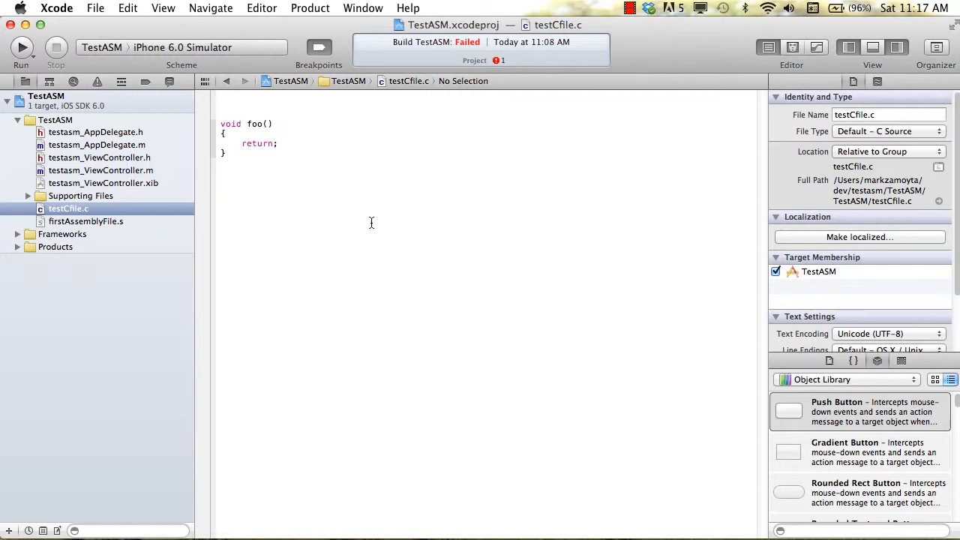
- Focus the foo function in testCfile.c so the assemble step reports Assemble Succeeded
click(280, 143)
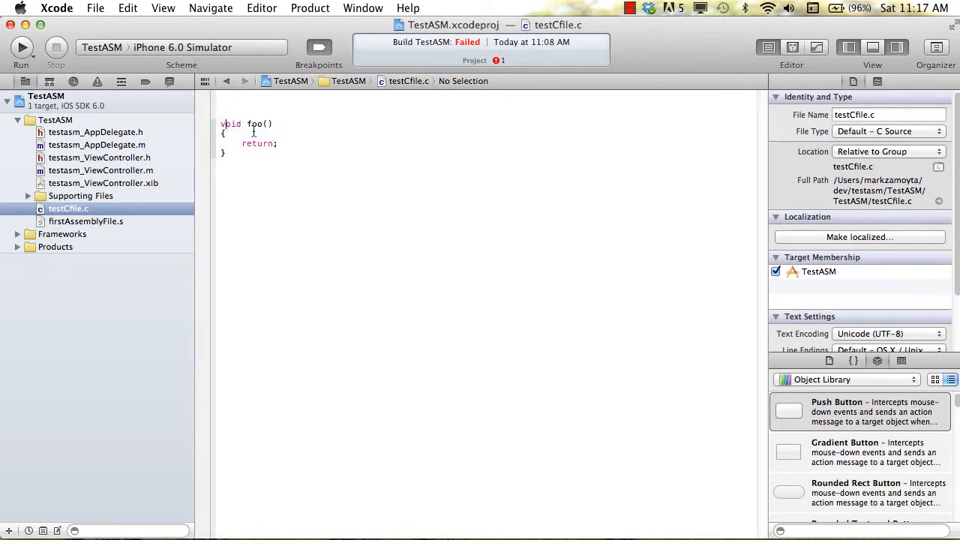
click(281, 144)
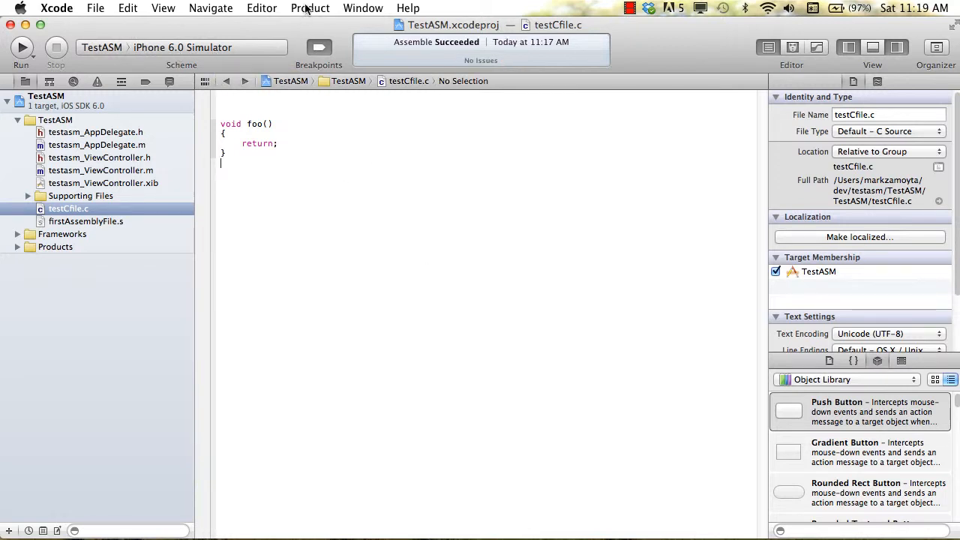
- Generate and scroll through the i386 assembly output for testCfile.c showing foo's pushl/movl/popl/ret
click(309, 8)
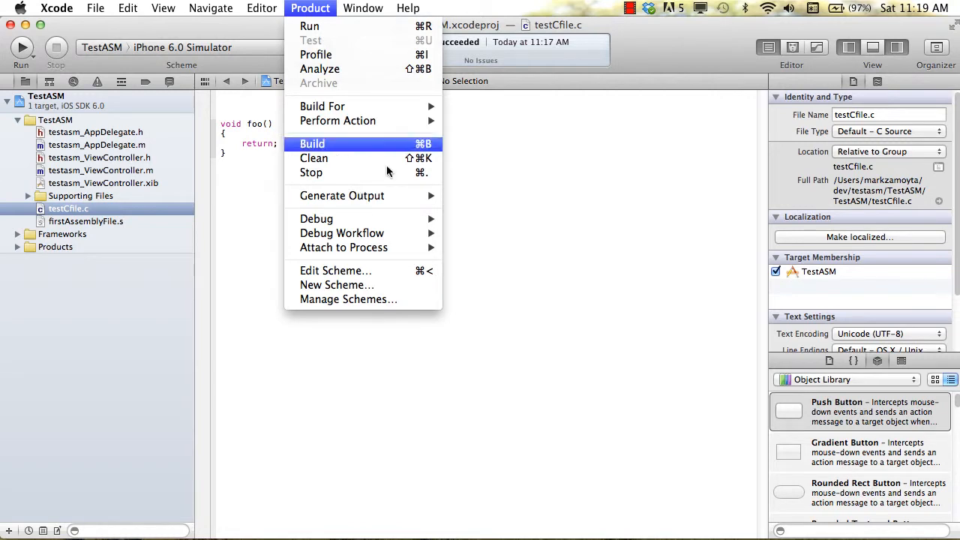
mouse_move(341, 195)
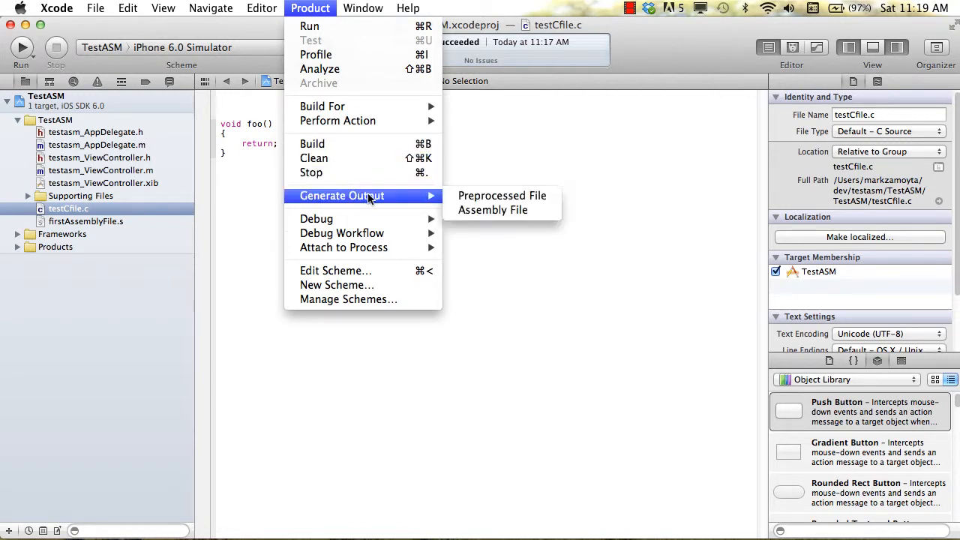
click(502, 209)
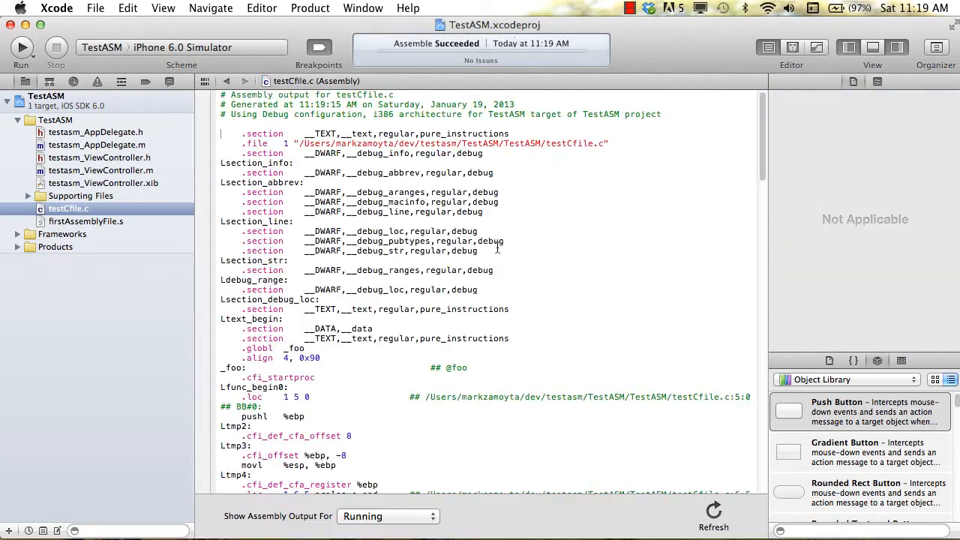
scroll(down, 3)
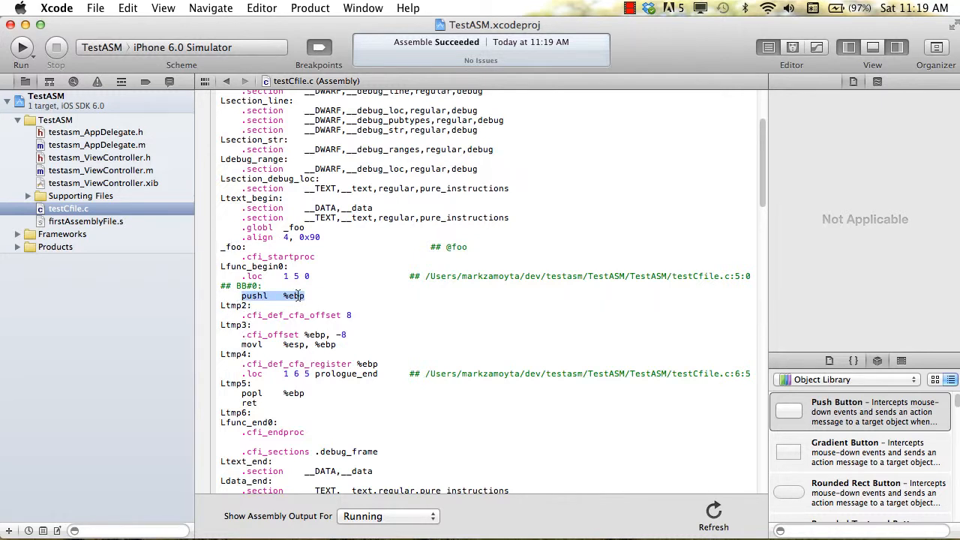
mouse_move(296, 298)
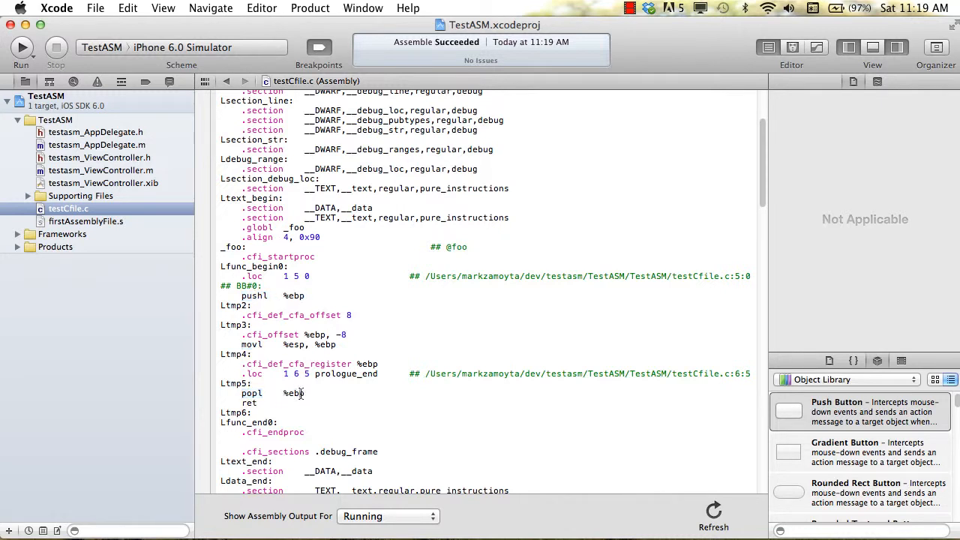
mouse_move(273, 397)
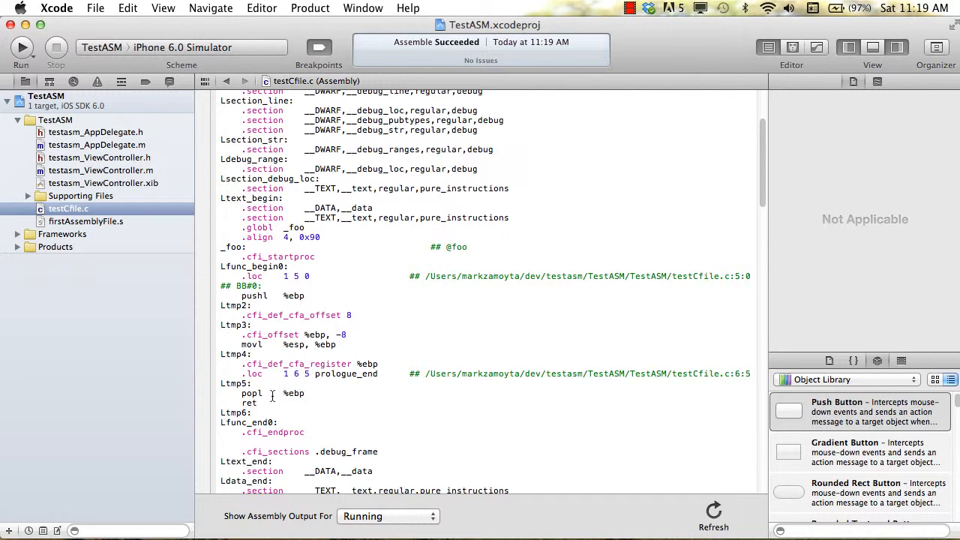
mouse_move(259, 403)
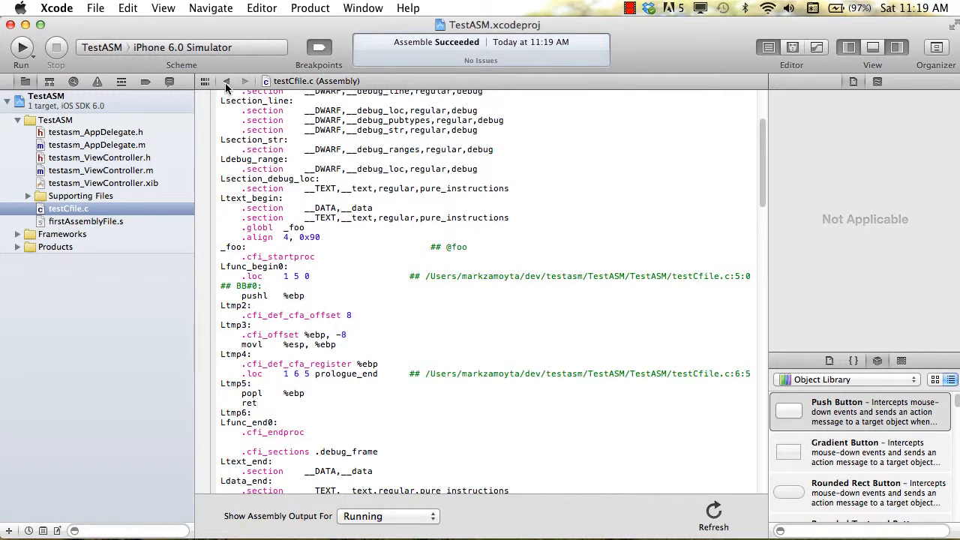
mouse_move(228, 88)
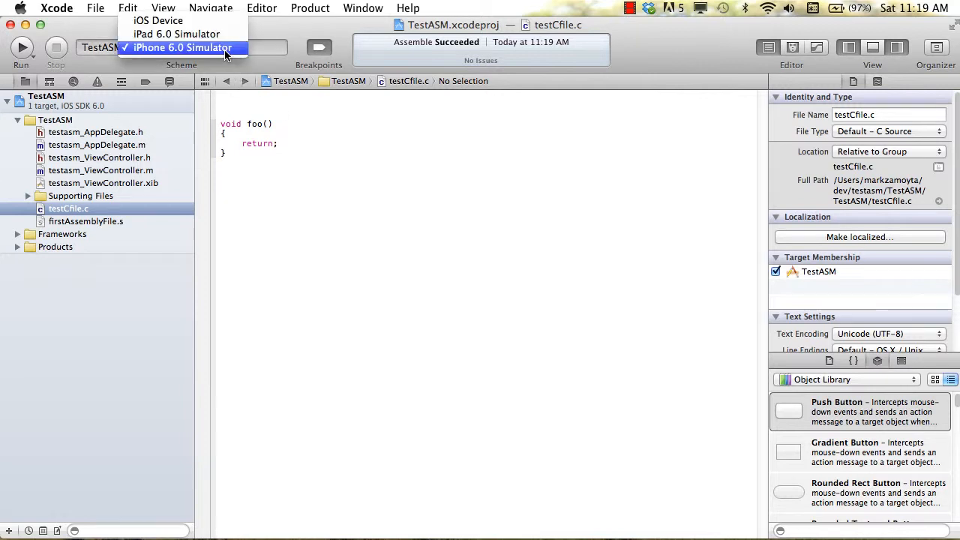
- Switch the destination to iOS Device and generate the ARM thumb assembly for testCfile.c
click(158, 20)
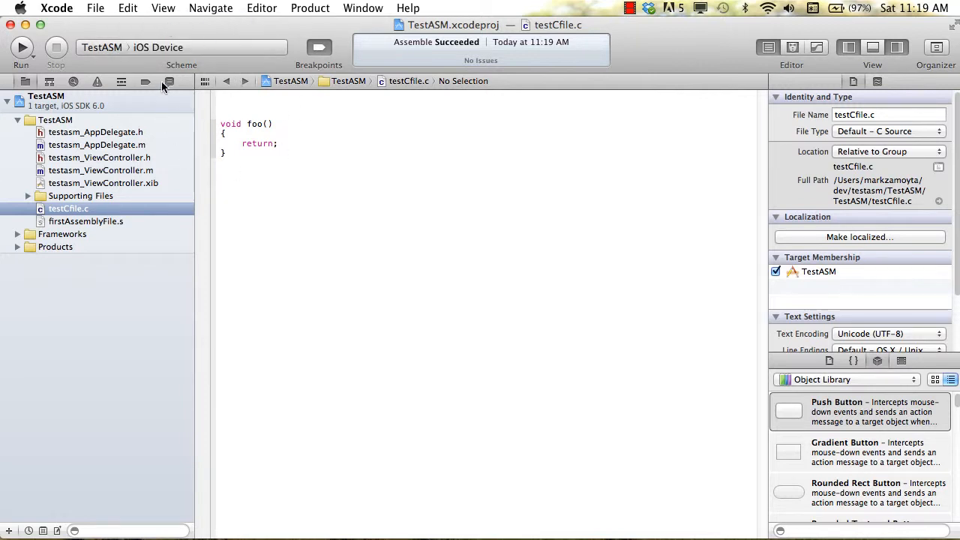
click(309, 8)
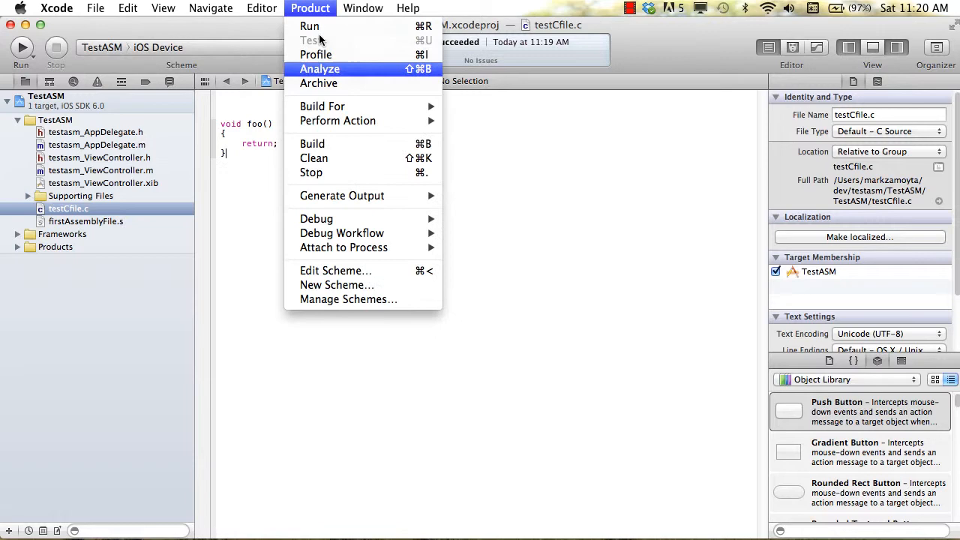
mouse_move(342, 196)
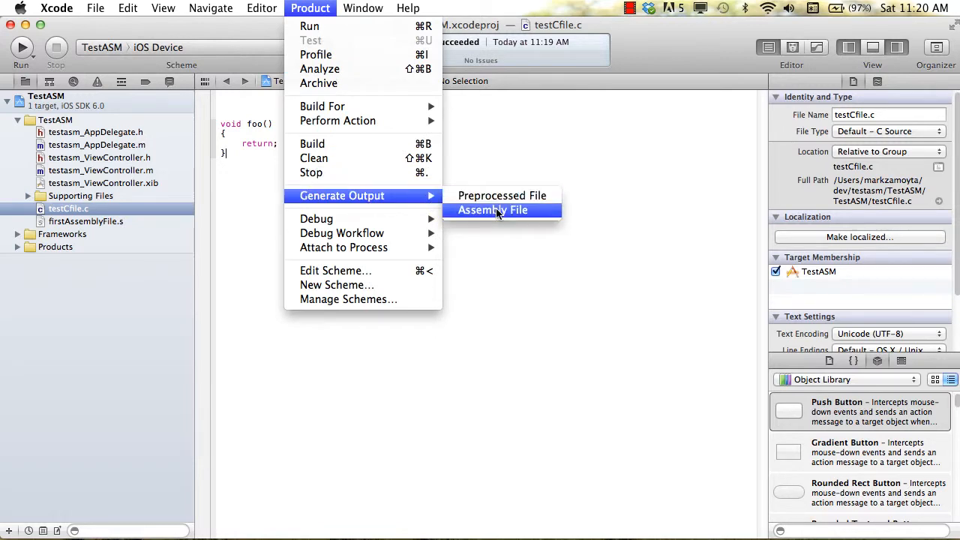
click(494, 209)
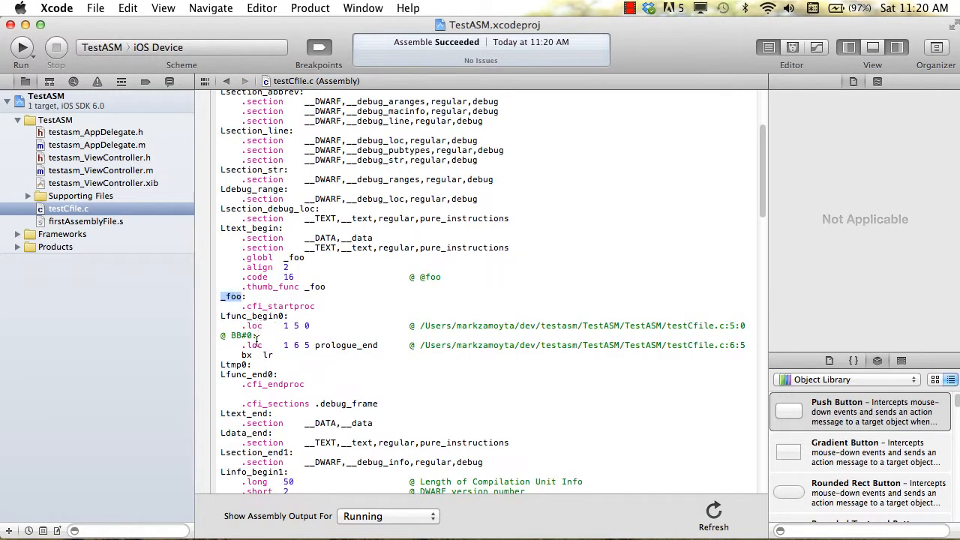
mouse_move(244, 355)
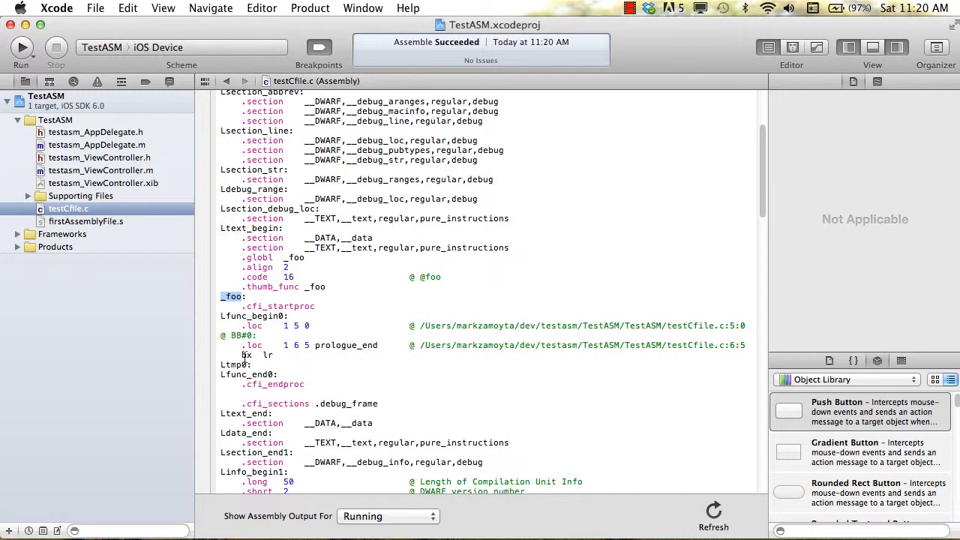
double_click(247, 355)
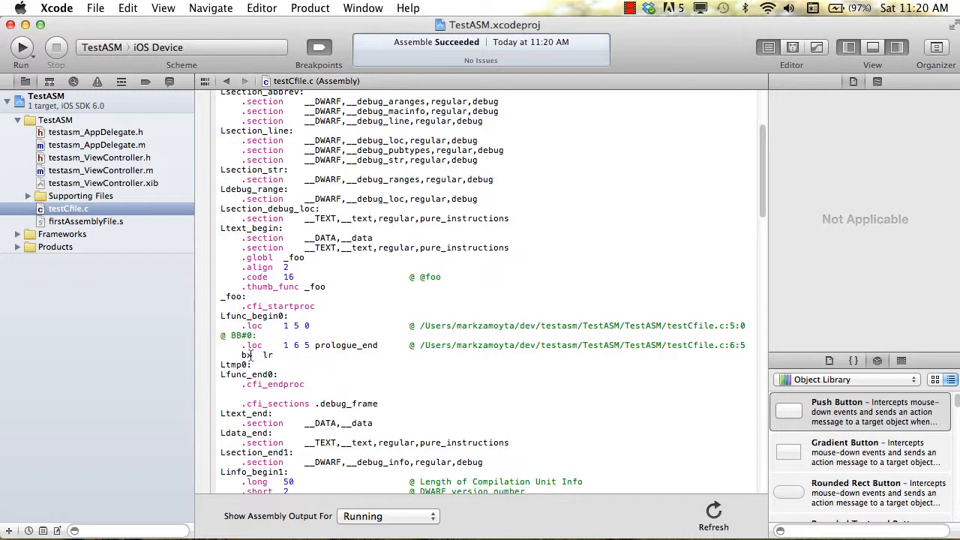
double_click(247, 355)
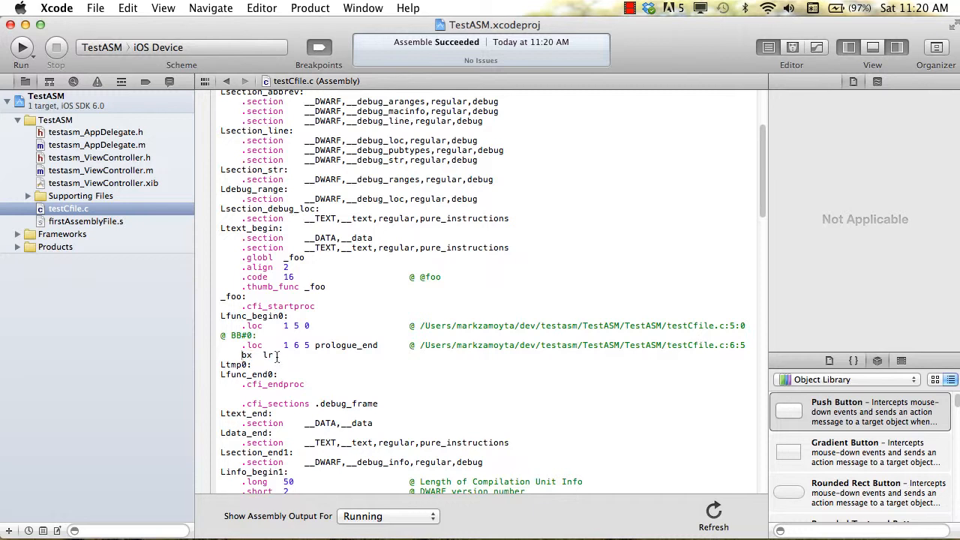
double_click(267, 354)
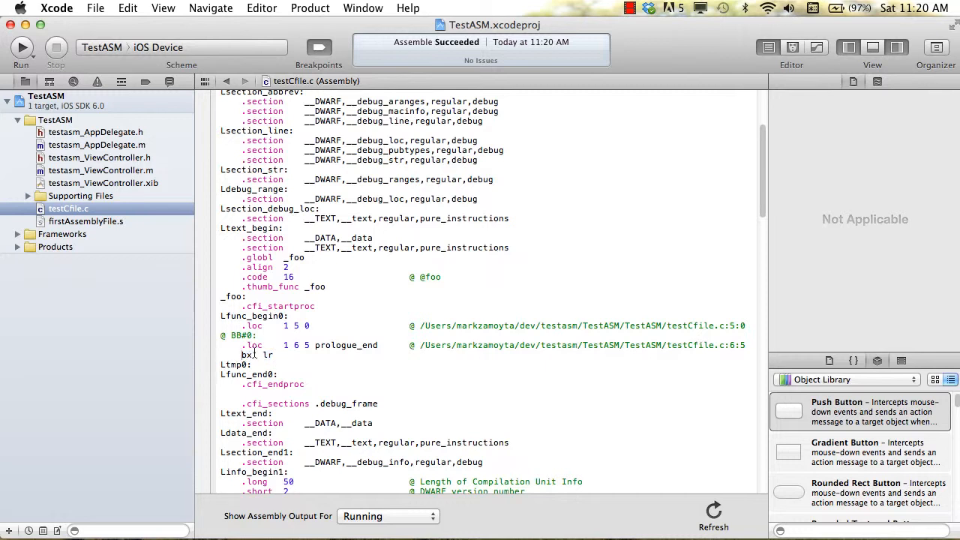
mouse_move(255, 359)
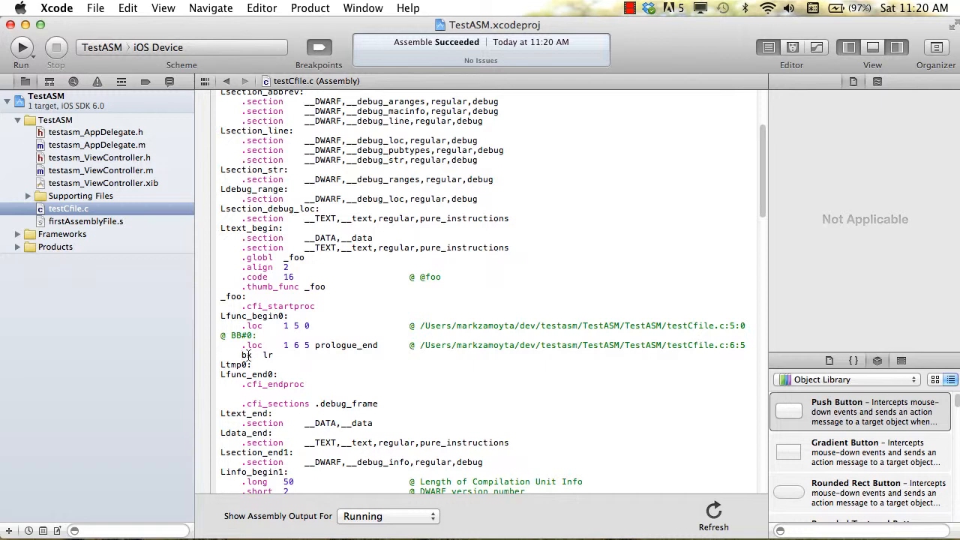
double_click(245, 355)
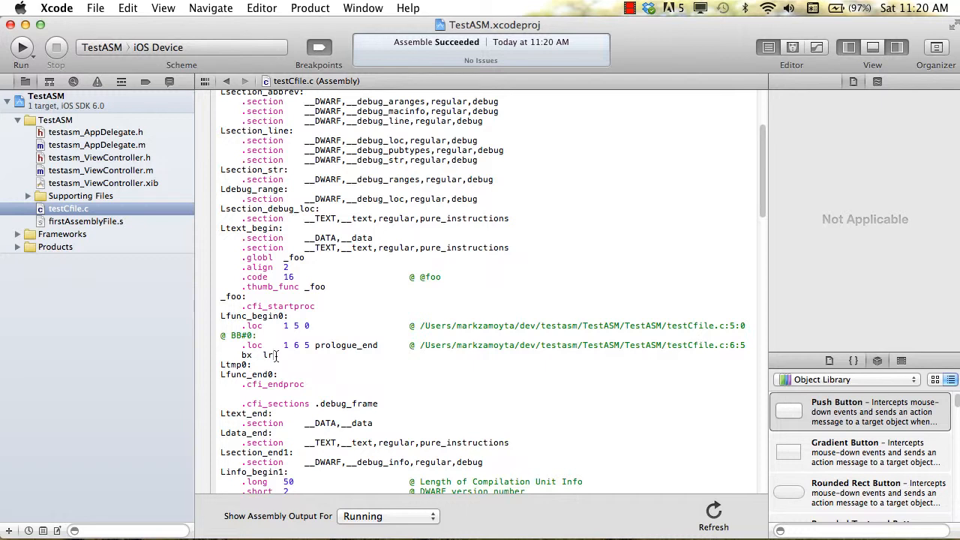
double_click(267, 355)
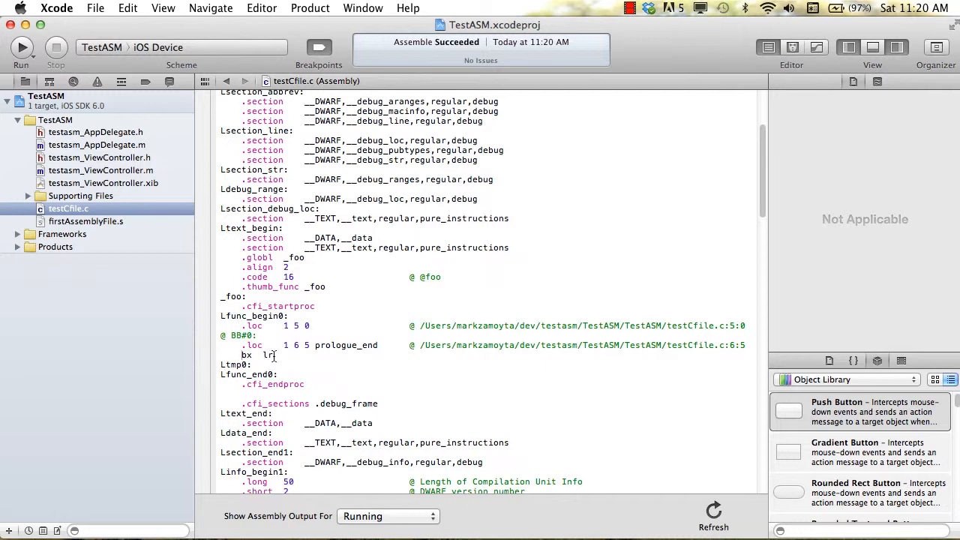
double_click(246, 355)
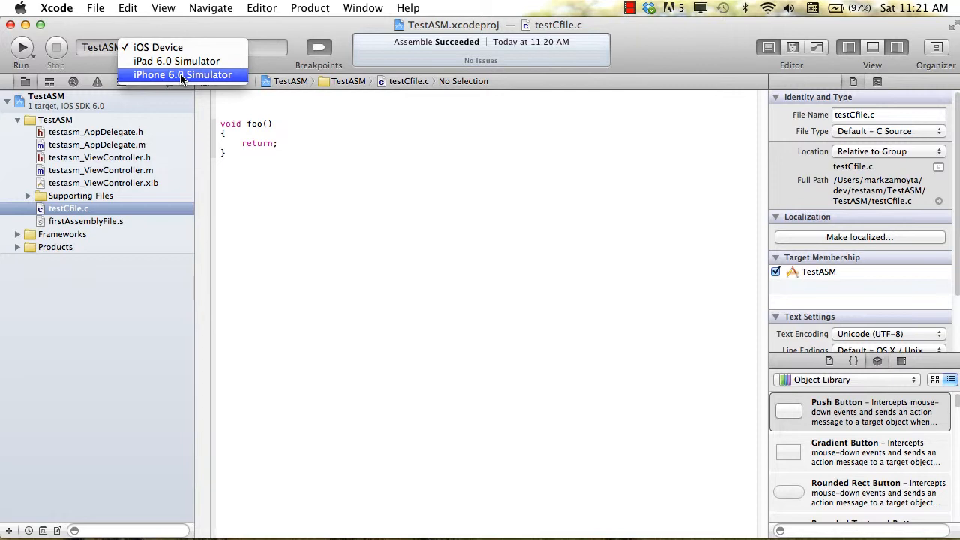
mouse_move(185, 77)
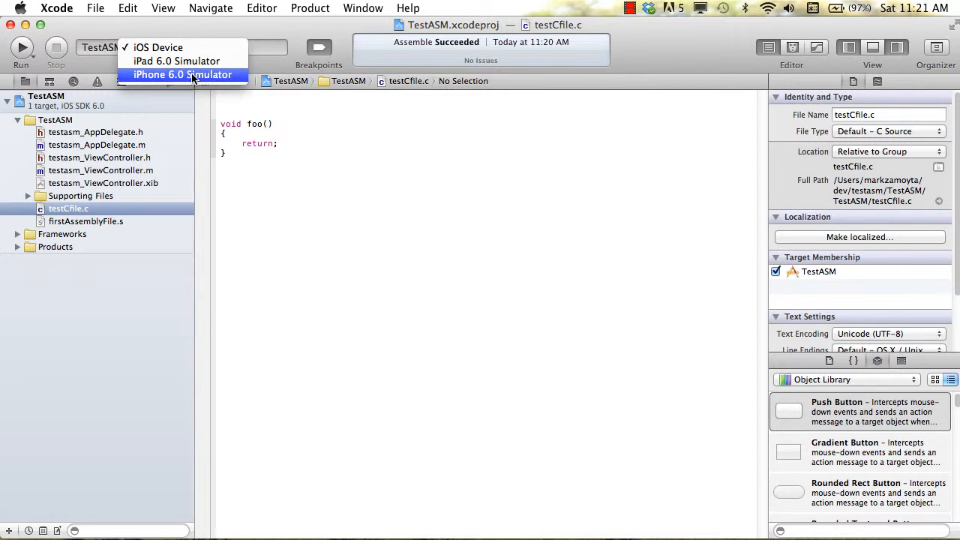
mouse_move(187, 81)
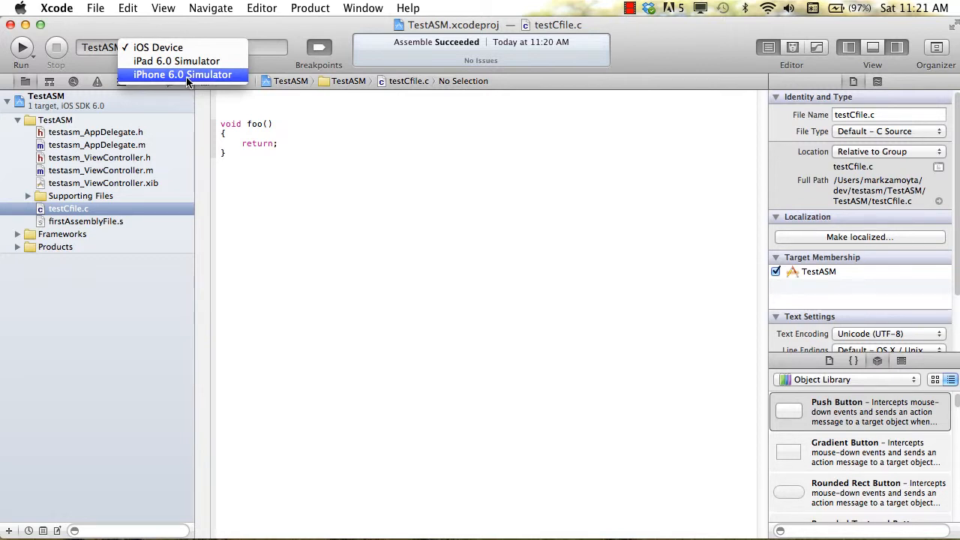
mouse_move(167, 46)
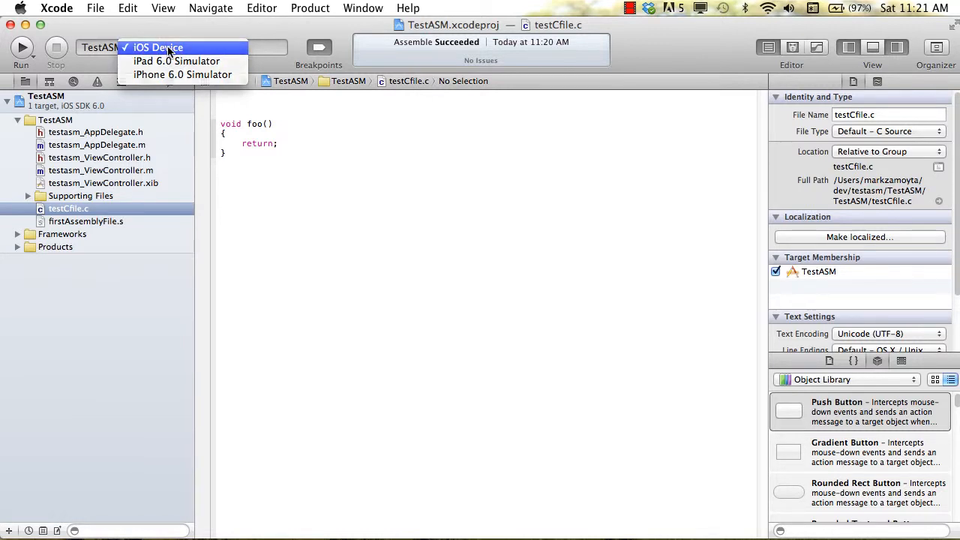
click(162, 48)
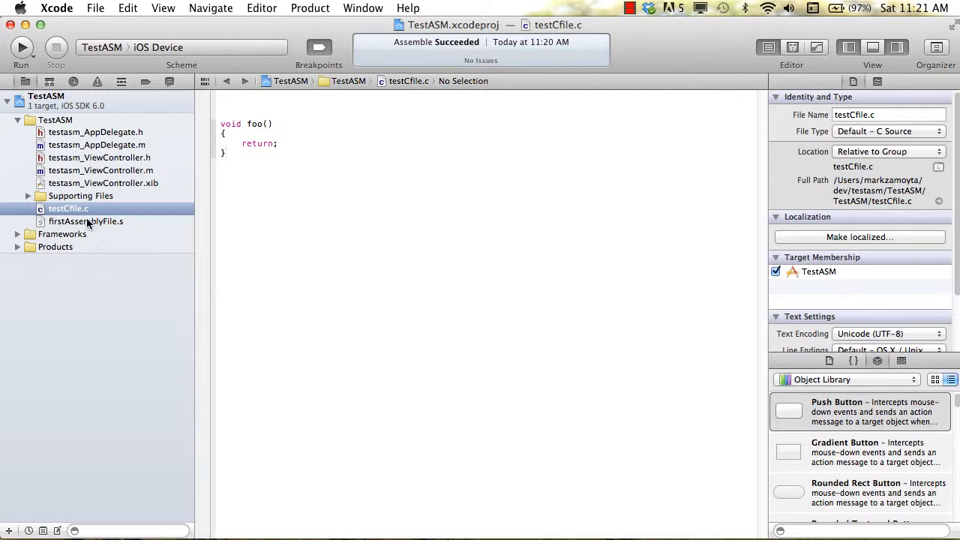
- Review firstAssemblyFile.s, highlighting the commented-out Intel instructions and the thumb_func directive
click(85, 222)
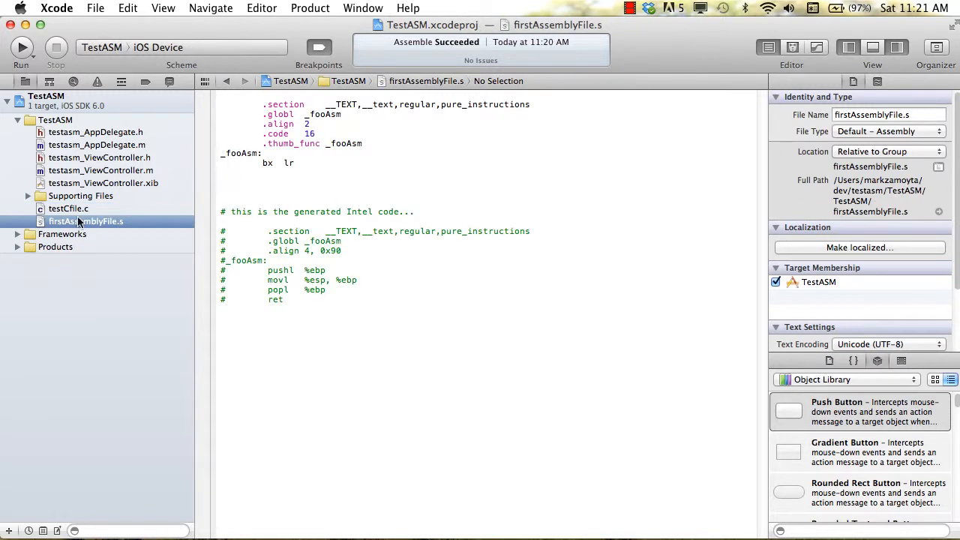
mouse_move(122, 227)
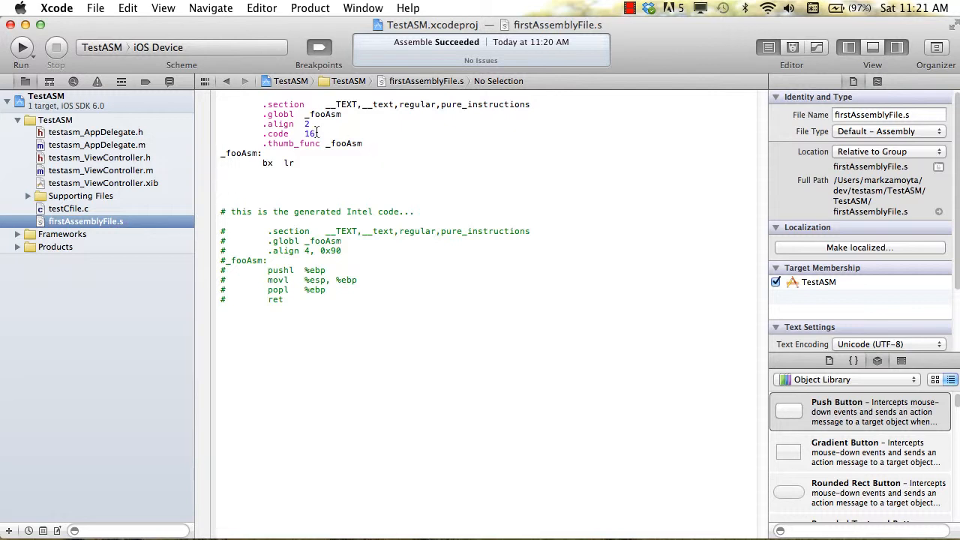
drag(267, 279, 287, 299)
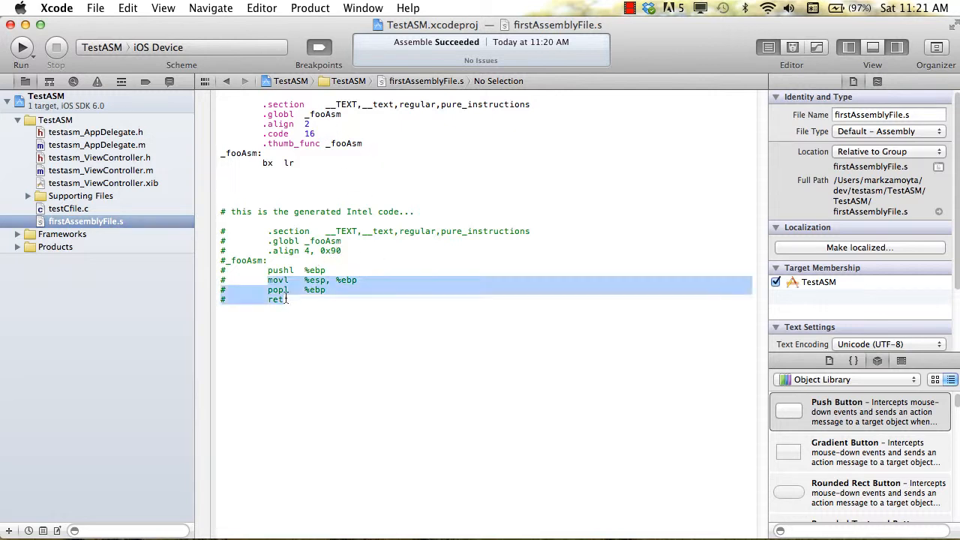
click(268, 260)
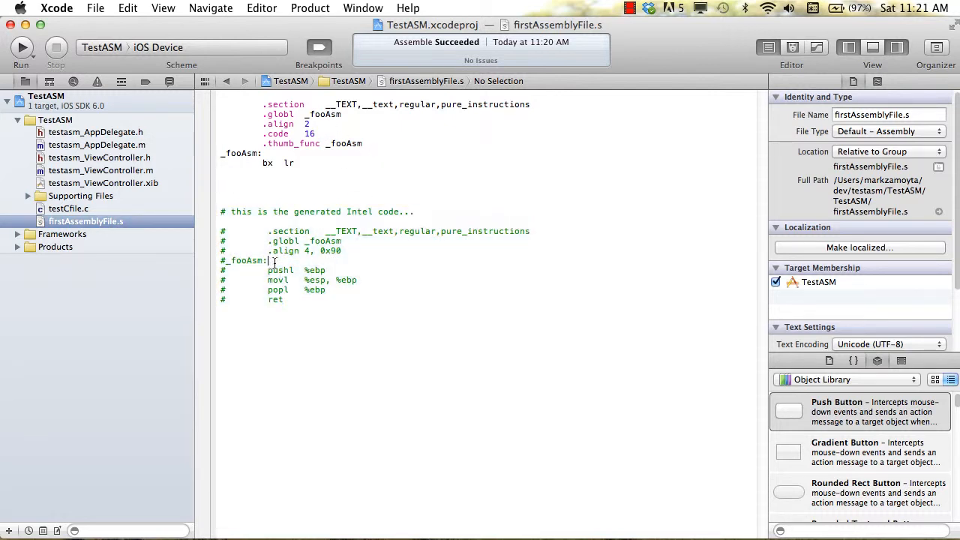
double_click(278, 290)
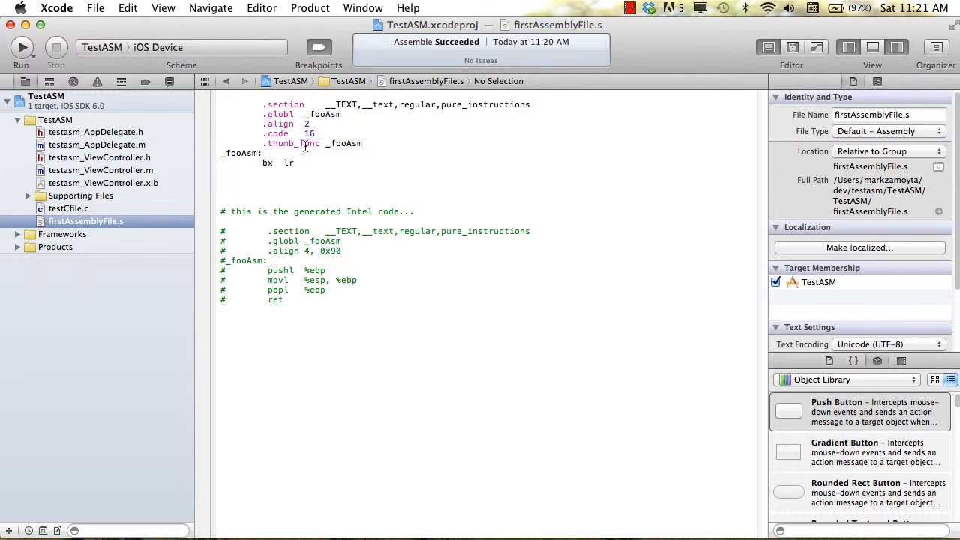
double_click(288, 162)
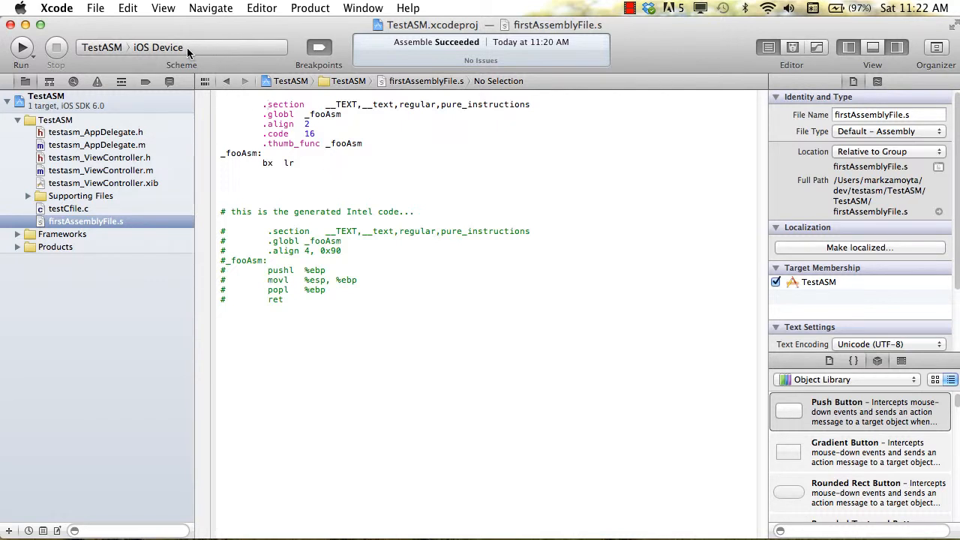
- Build TestASM for the iPhone 6.0 Simulator, failing with one Apple LLVM compiler error in the Issue Navigator
click(157, 48)
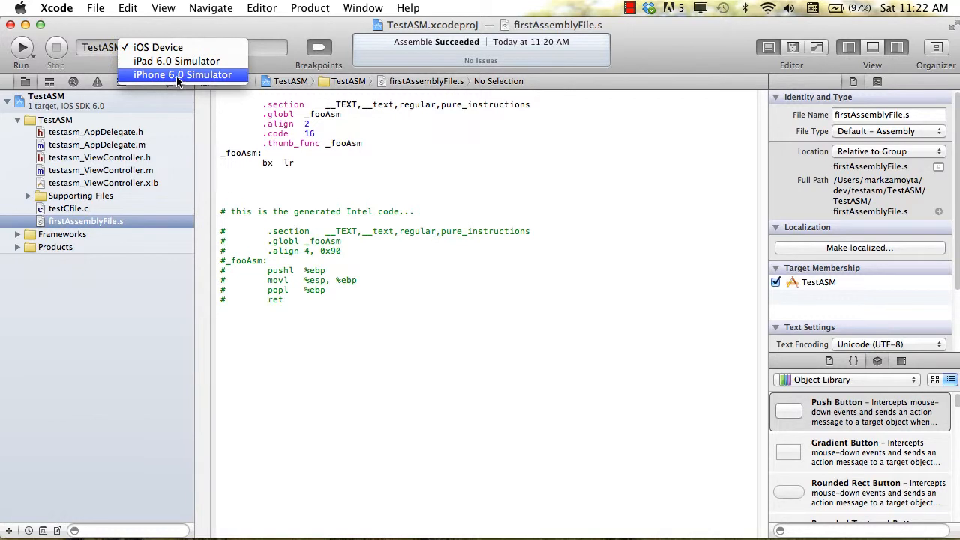
click(189, 74)
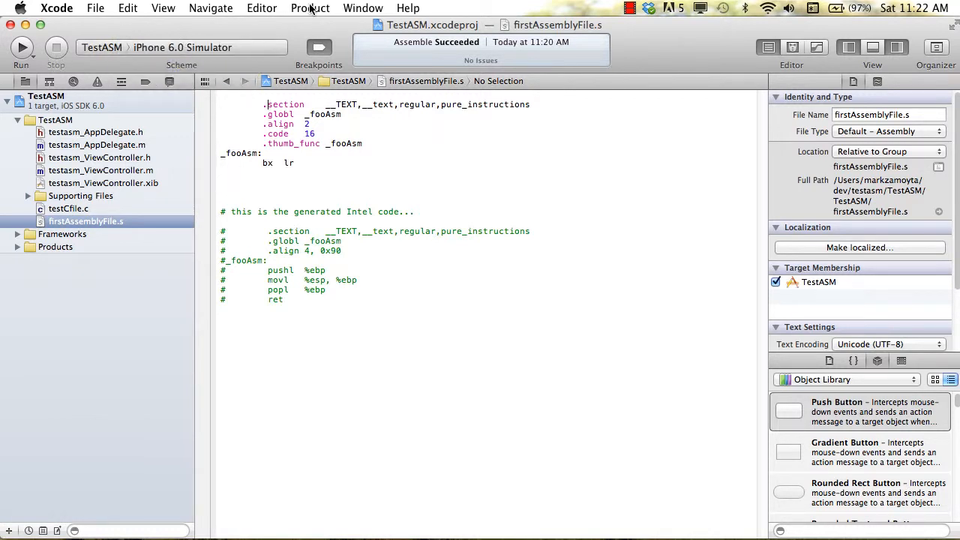
click(308, 9)
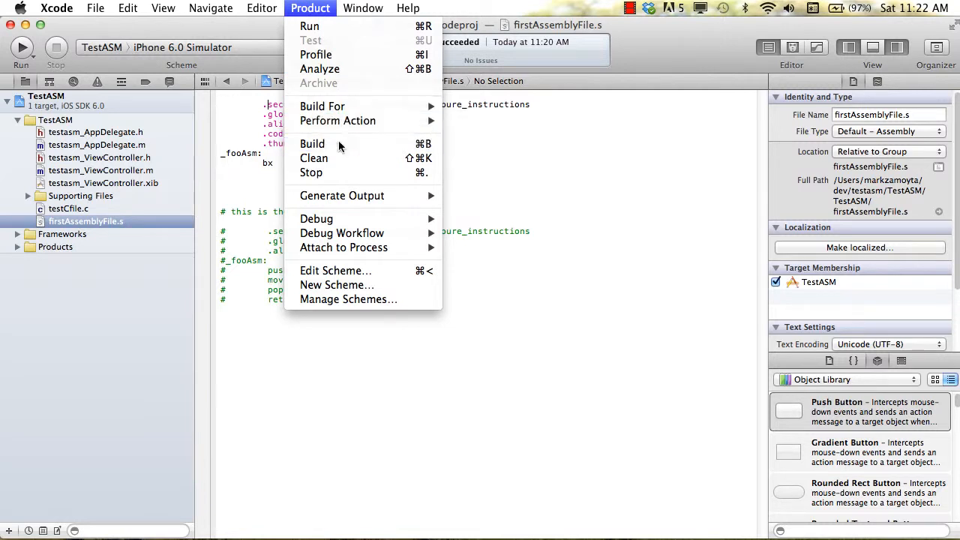
click(312, 143)
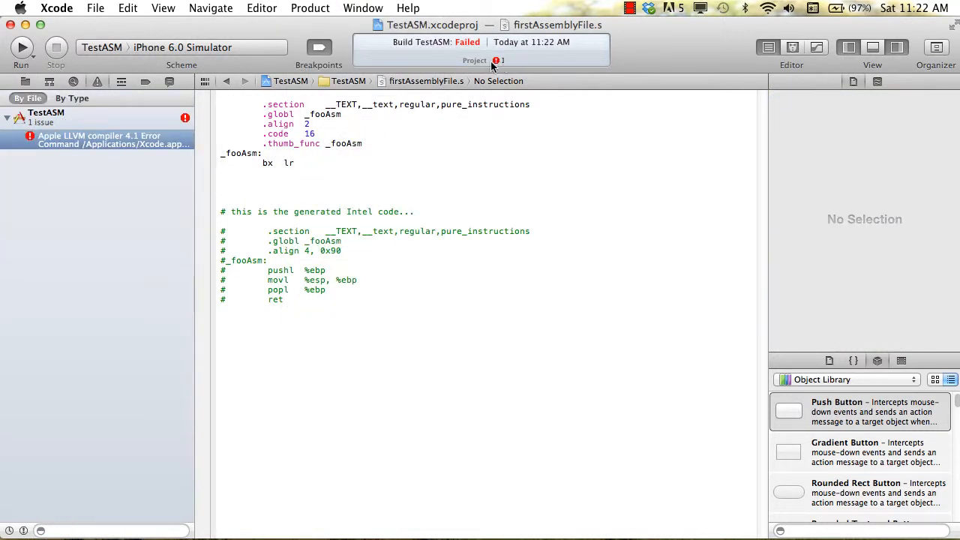
click(105, 140)
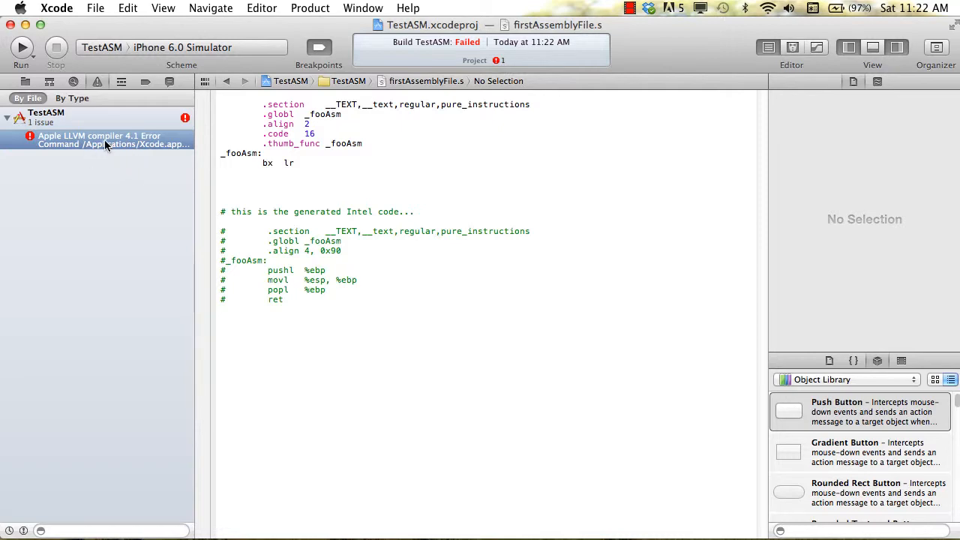
- Inspect the build log's assembler errors rejecting .code, thumb_func and bx lr, highlighting the clang command
click(99, 139)
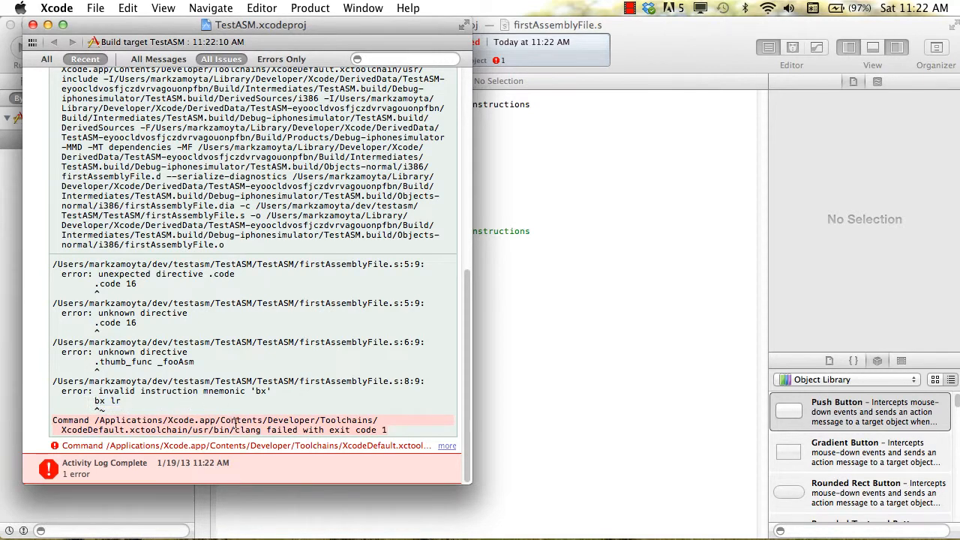
mouse_move(247, 429)
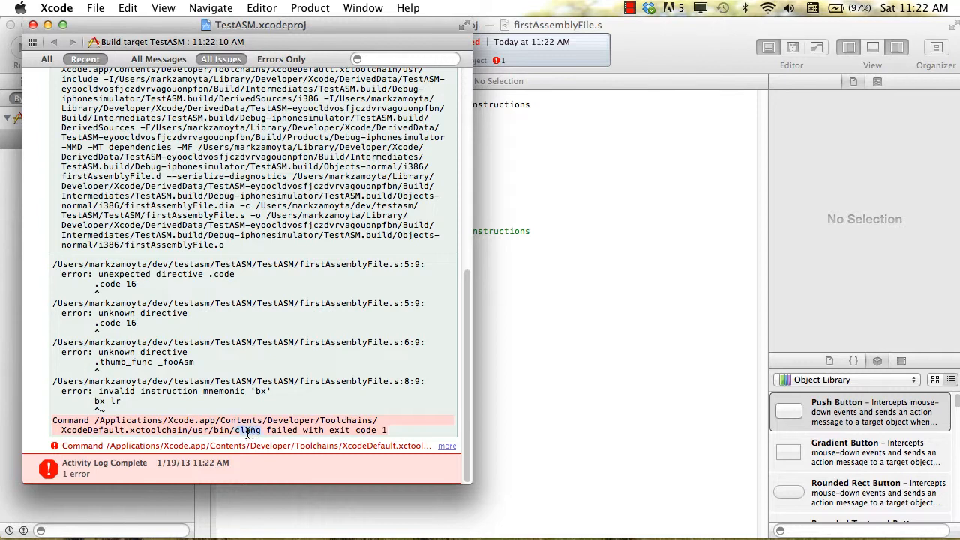
double_click(246, 430)
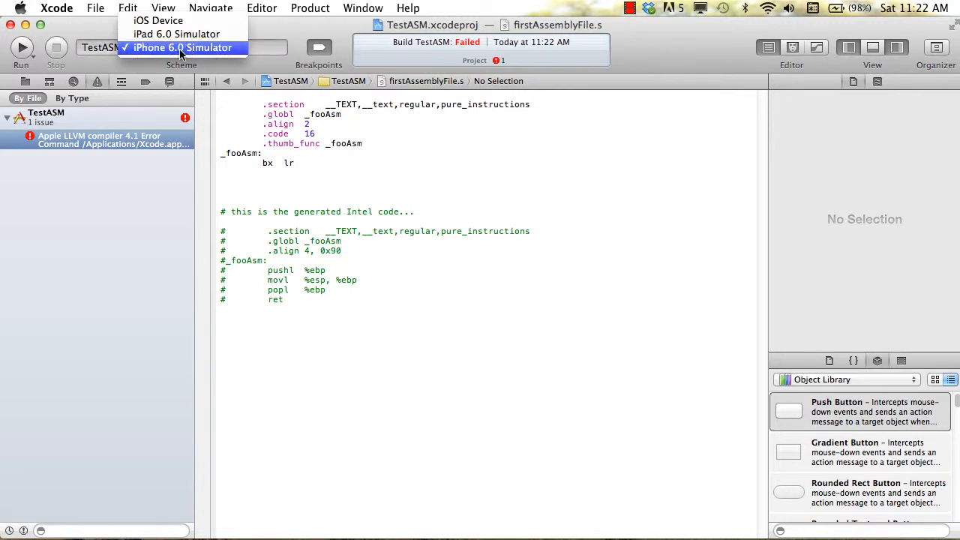
- Build TestASM for iOS Device so firstAssemblyFile.s's ARM code succeeds with no issues
click(146, 20)
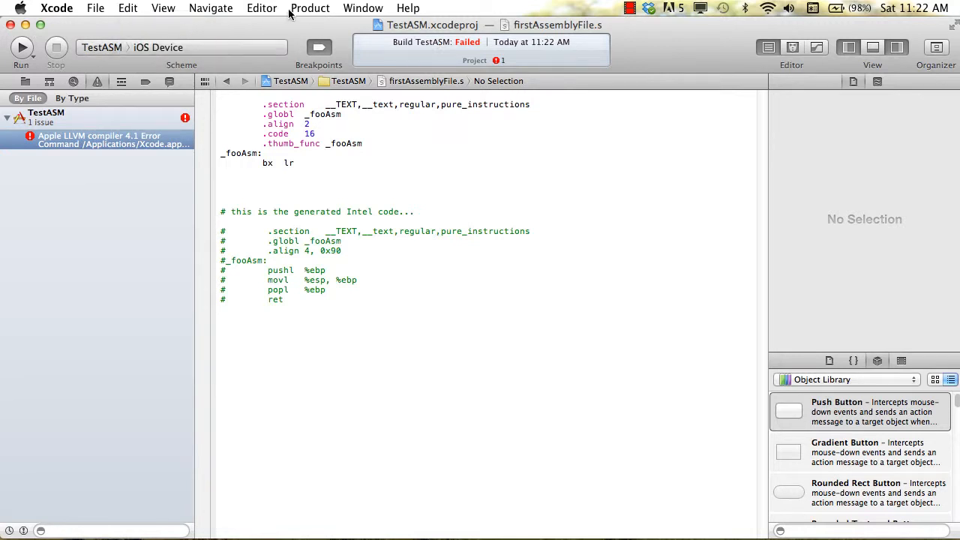
mouse_move(342, 149)
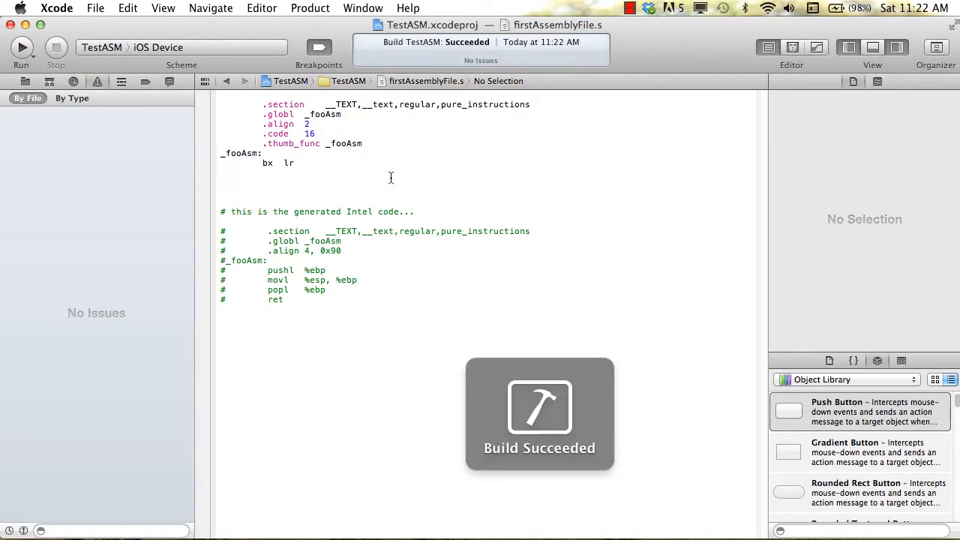
mouse_move(332, 204)
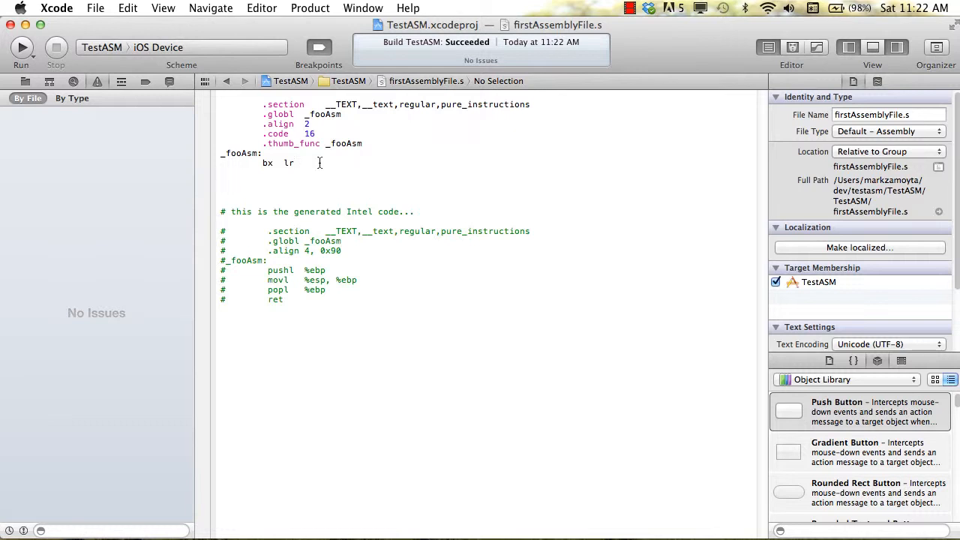
click(295, 162)
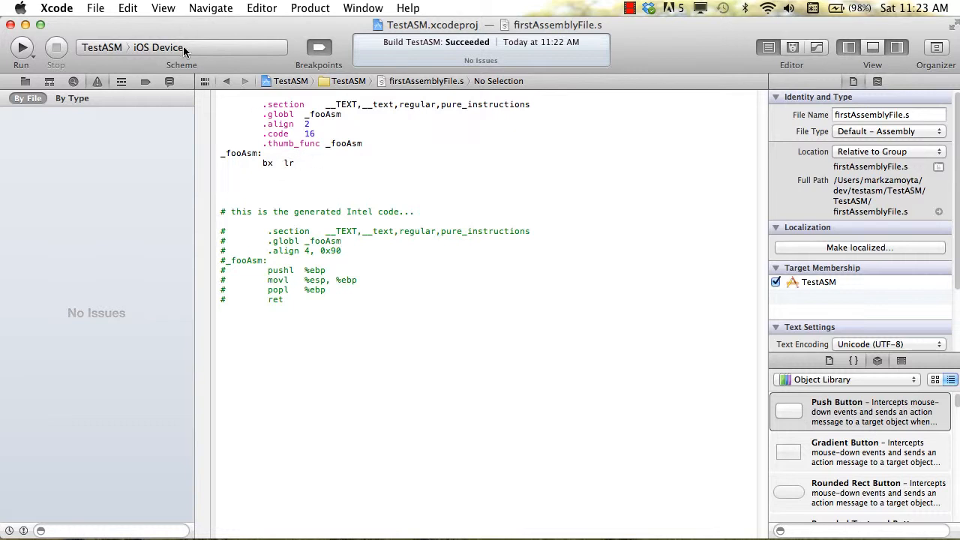
- Make iPhone 6.0 Simulator the run destination and reopen the destination list
click(161, 47)
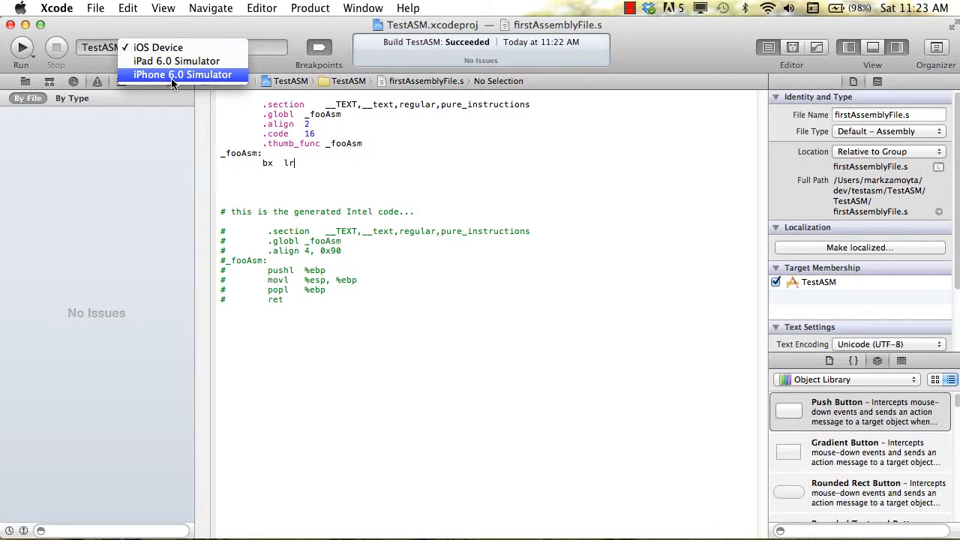
click(182, 74)
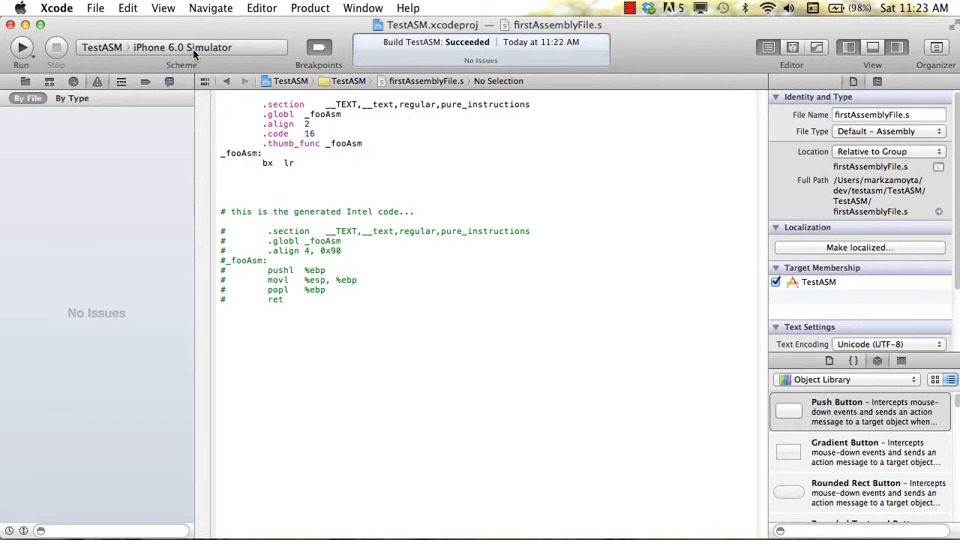
click(180, 47)
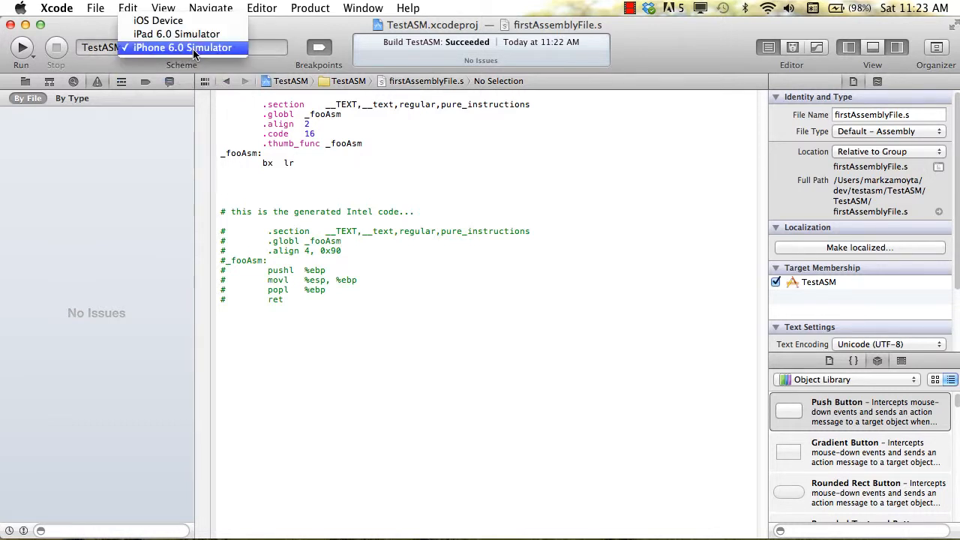
mouse_move(154, 20)
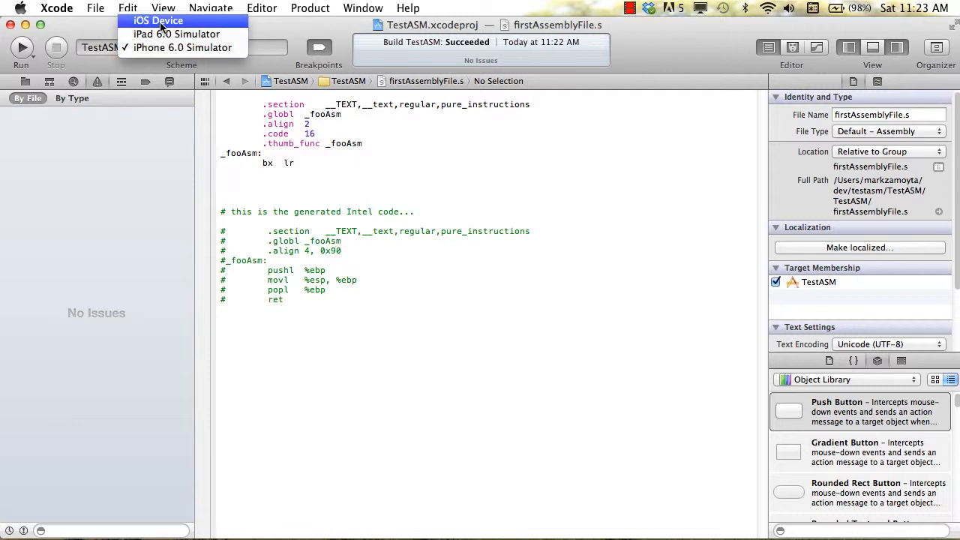